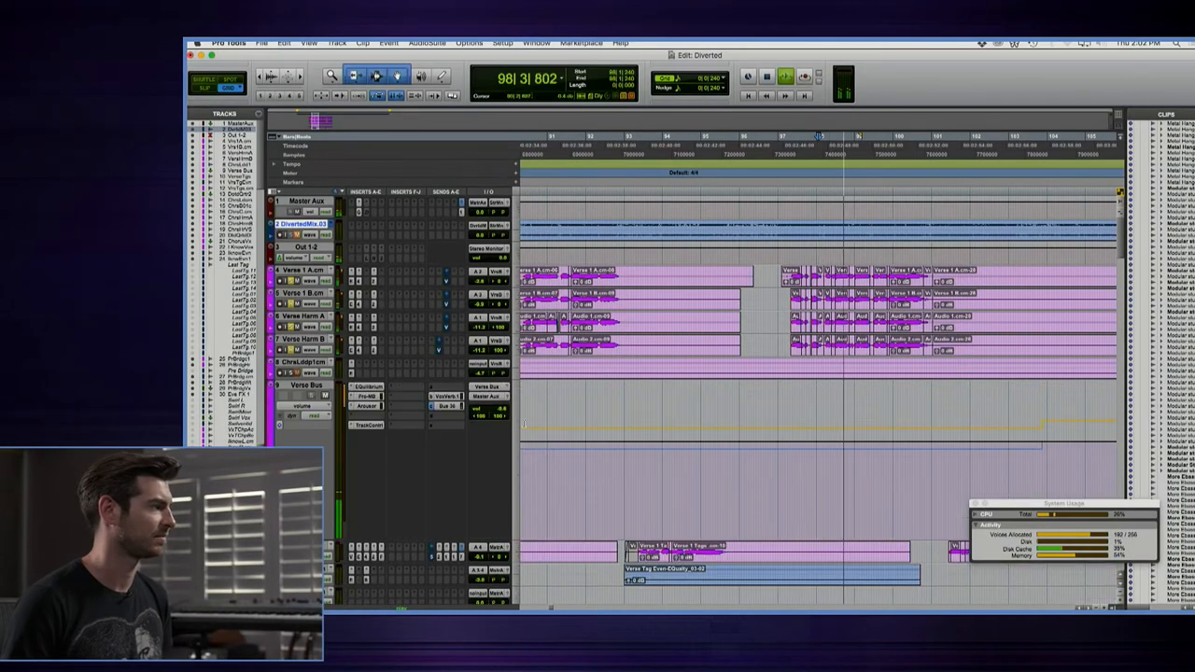
Jump to the song's later section near bar 176 and start playback from there.
{"action": "left_click", "coordinate": [366, 386]}
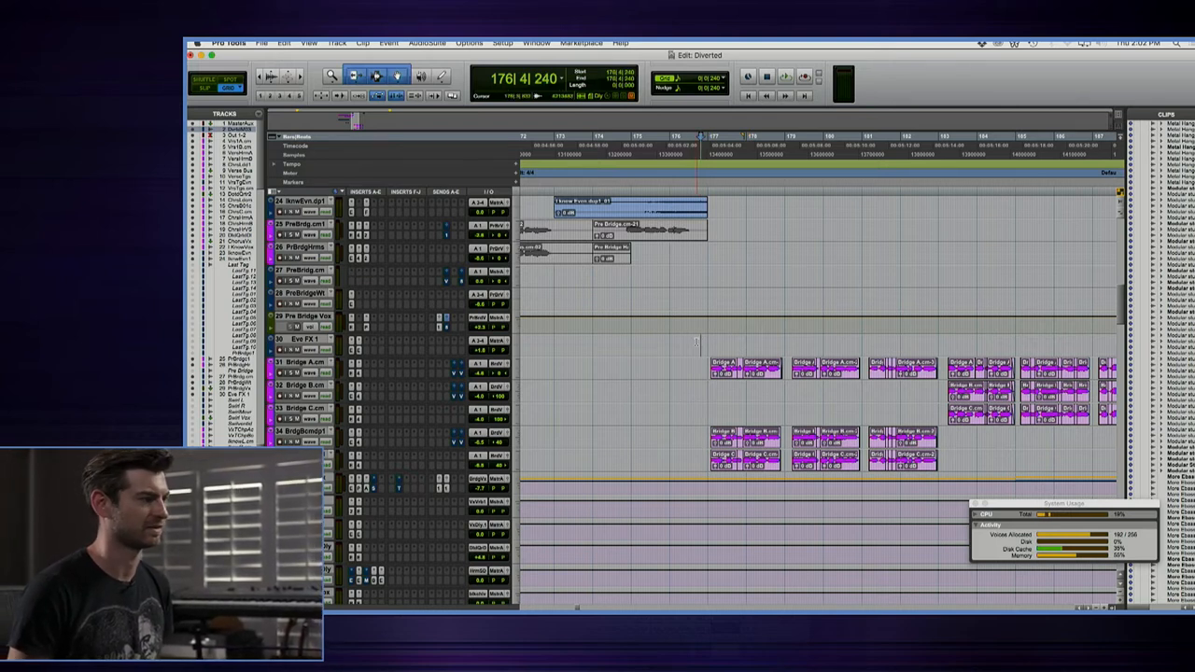
{"action": "left_click", "coordinate": [784, 75]}
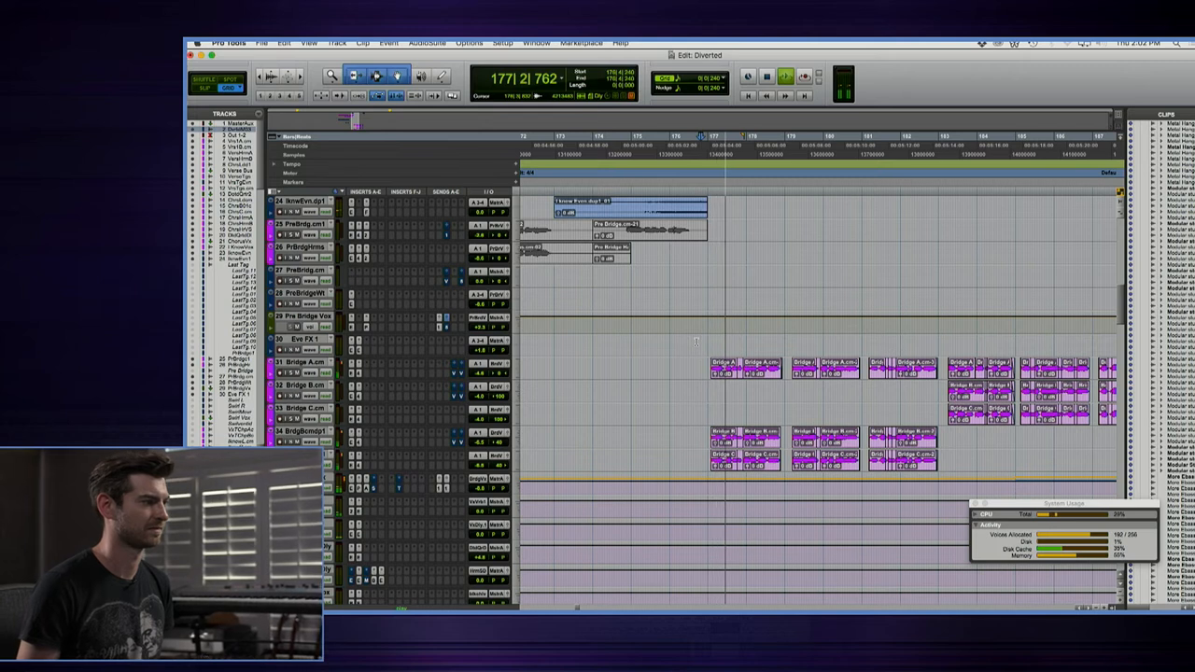